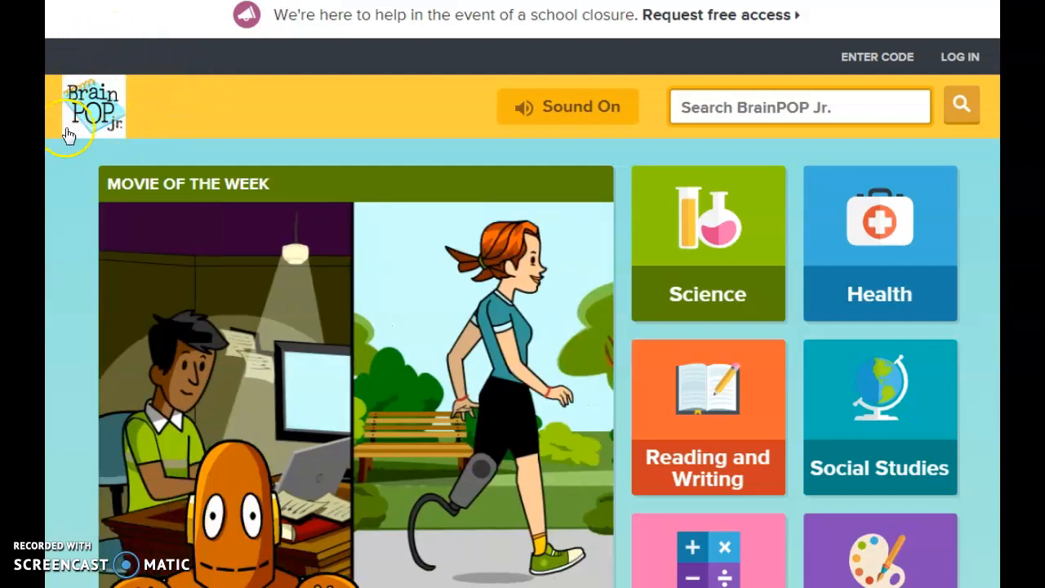
{"action": "mouse_move", "coordinate": [188, 62]}
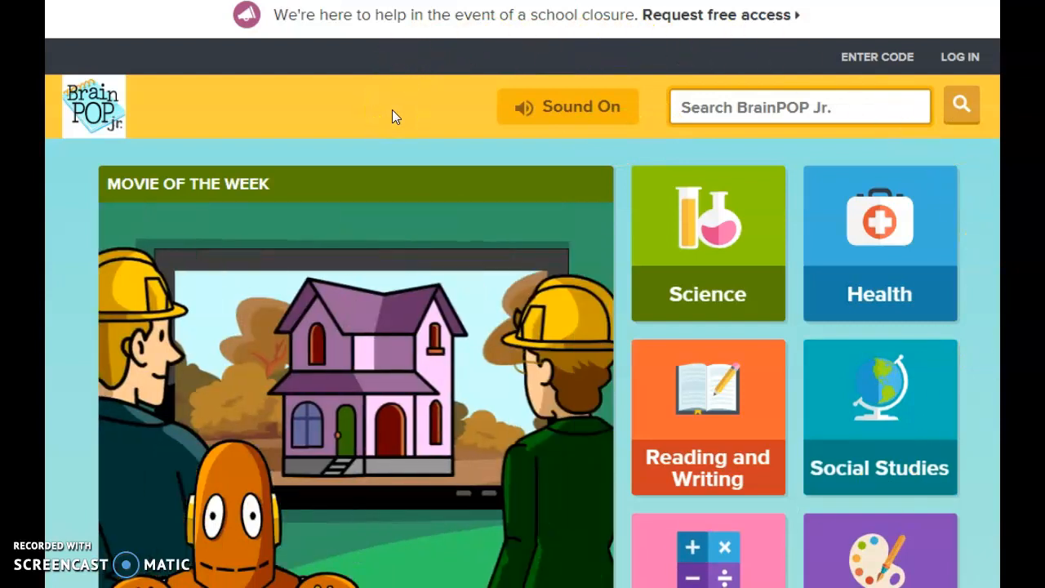
{"action": "left_click", "coordinate": [960, 55]}
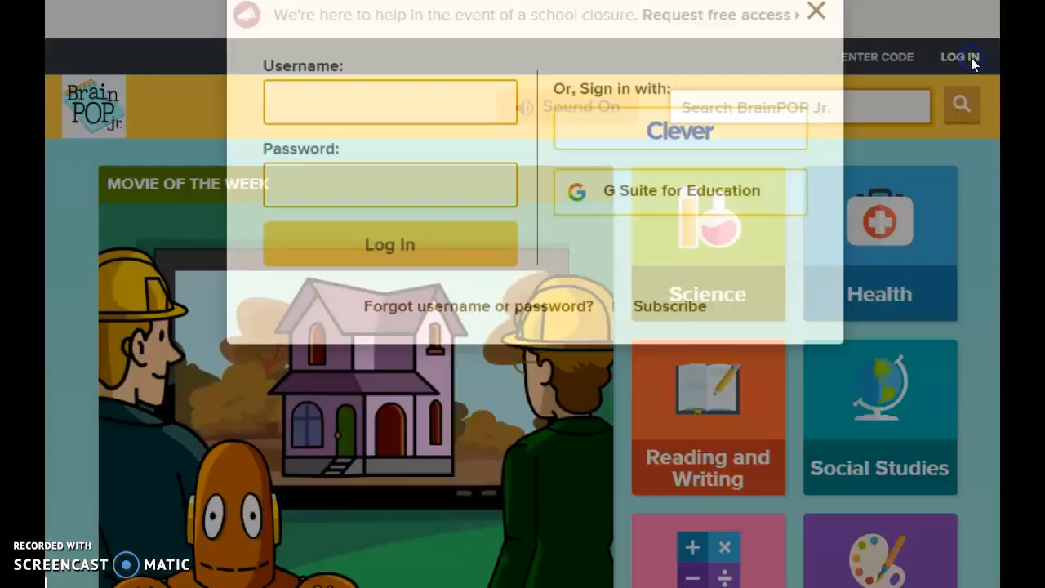
{"action": "left_click", "coordinate": [390, 187]}
{"action": "type", "text": "R"}
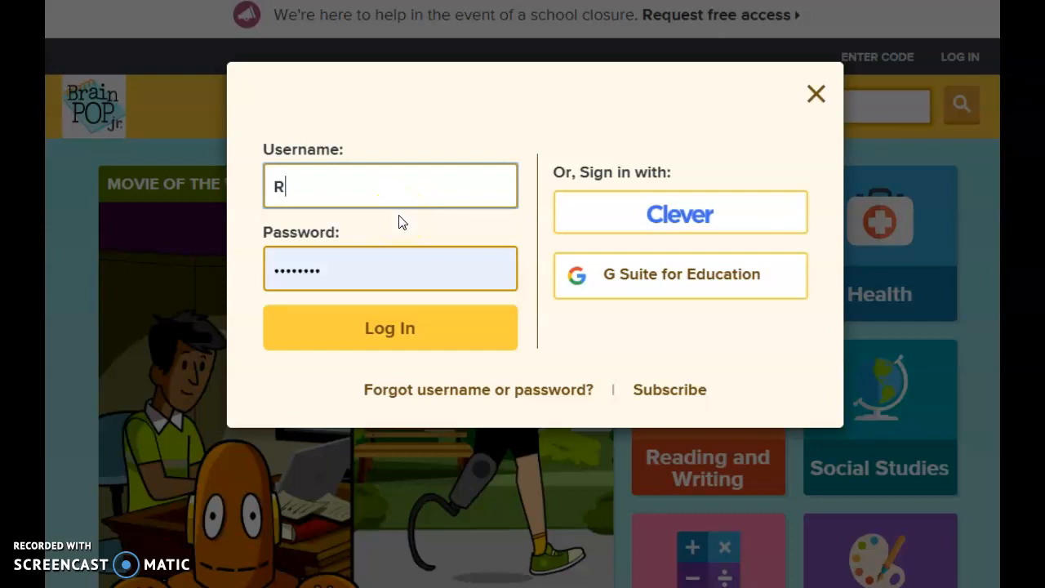
{"action": "type", "text": "eneeMalagon"}
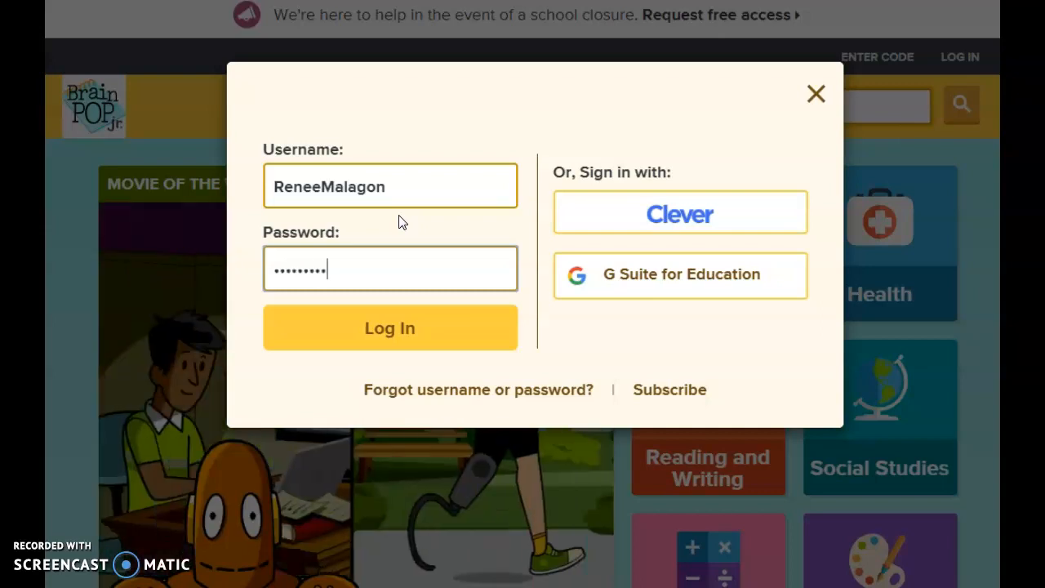
{"action": "left_click", "coordinate": [388, 327]}
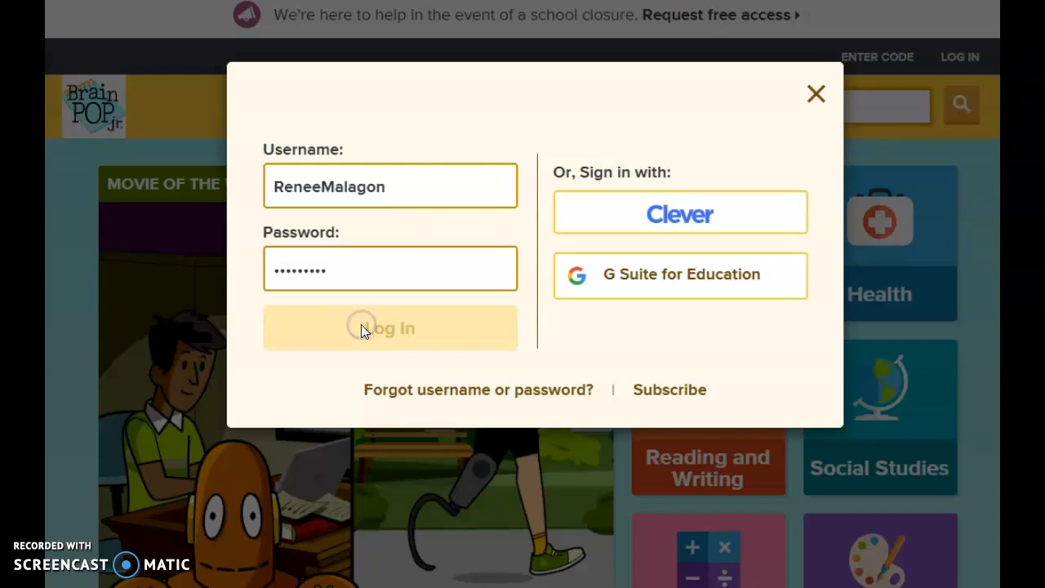
- Complete the sign-in so the student's home page loads with its notifications
{"action": "left_click", "coordinate": [389, 327]}
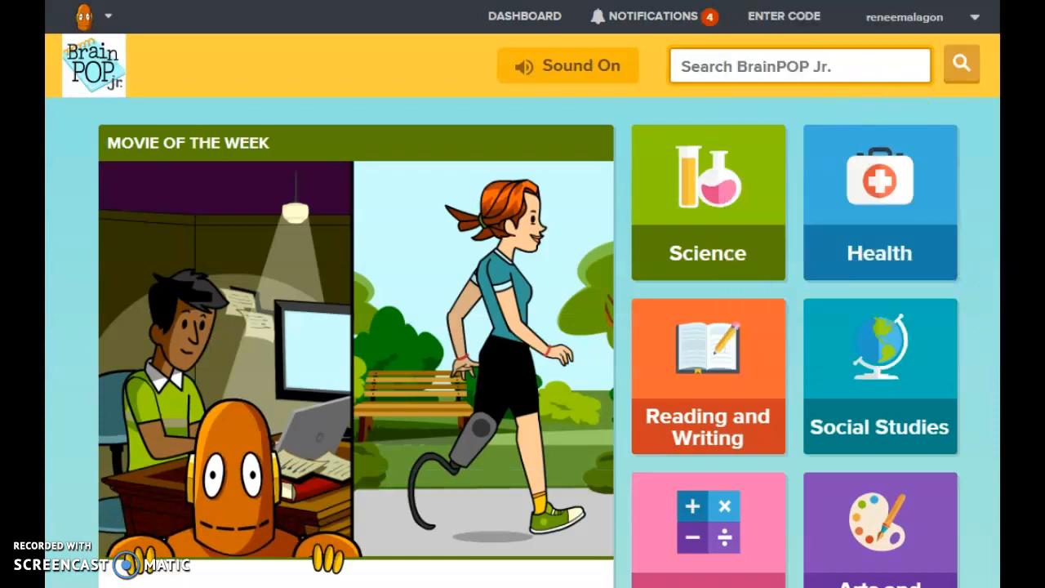
{"action": "scroll", "scroll_direction": "down", "scroll_amount": 3}
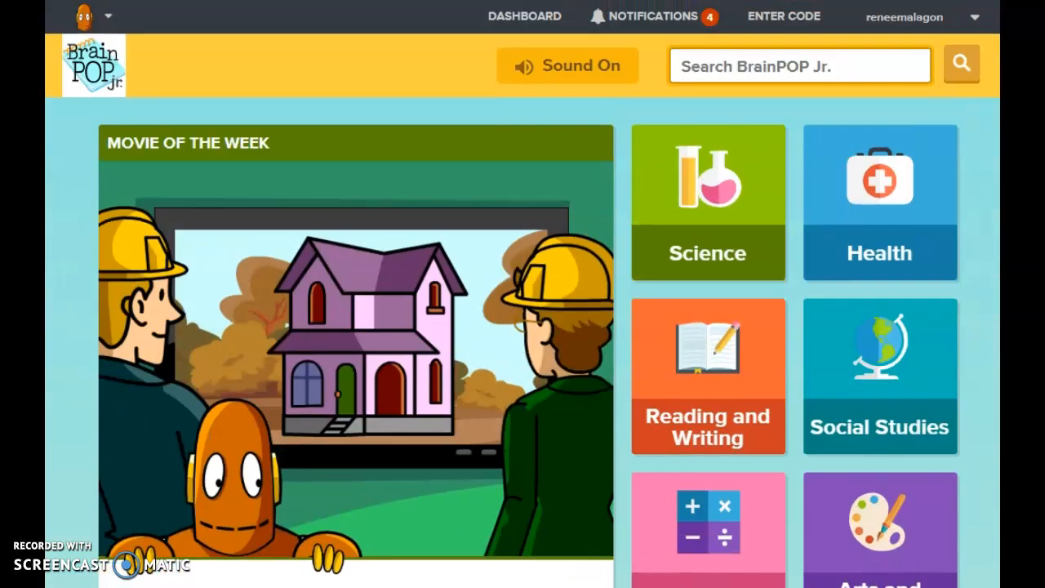
{"action": "mouse_move", "coordinate": [660, 16]}
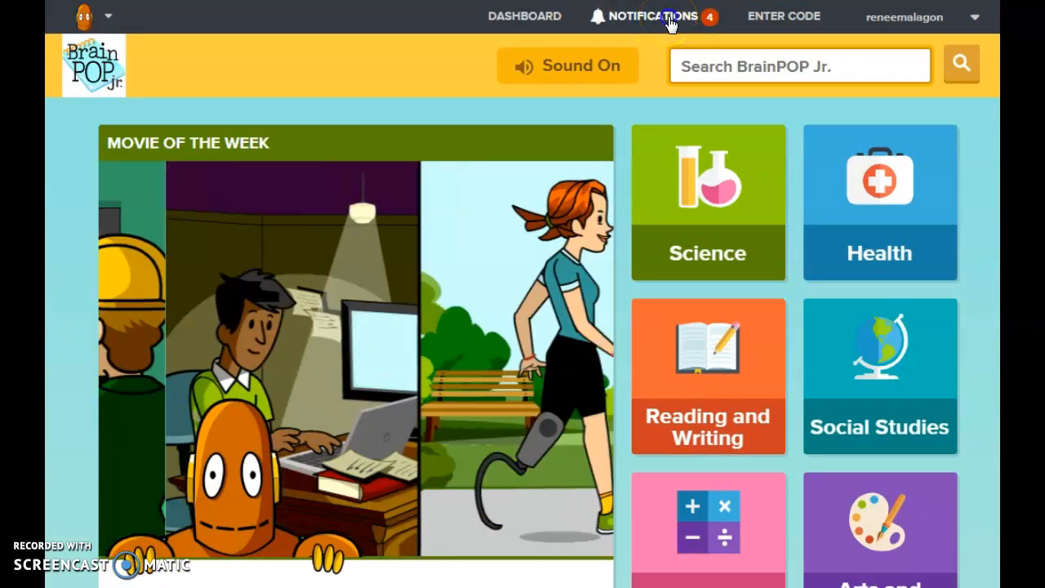
- From the Notifications list, open the Nouns Assignment with its movie and easy quiz
{"action": "left_click", "coordinate": [653, 17]}
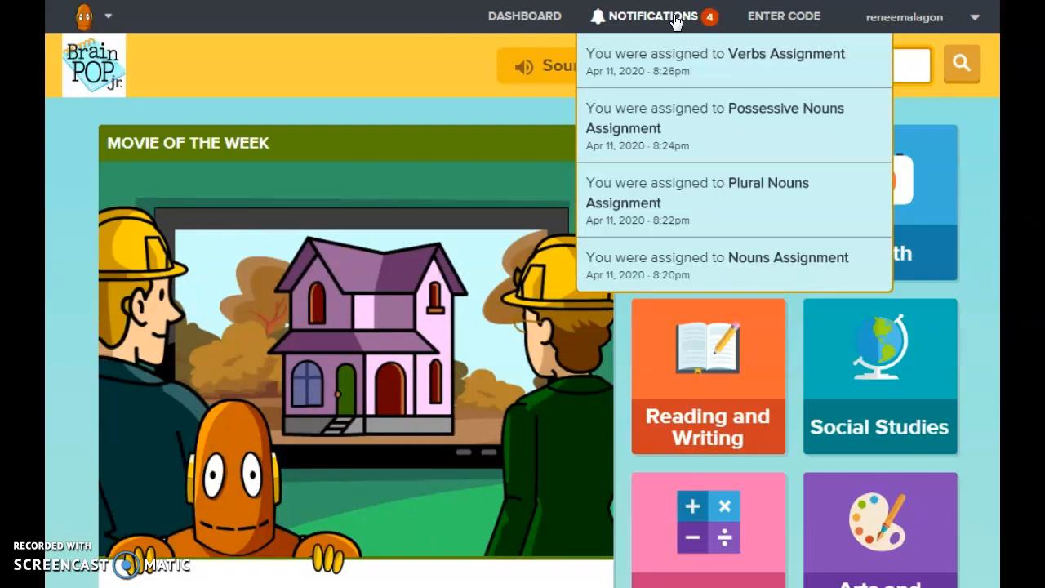
{"action": "left_click", "coordinate": [678, 199]}
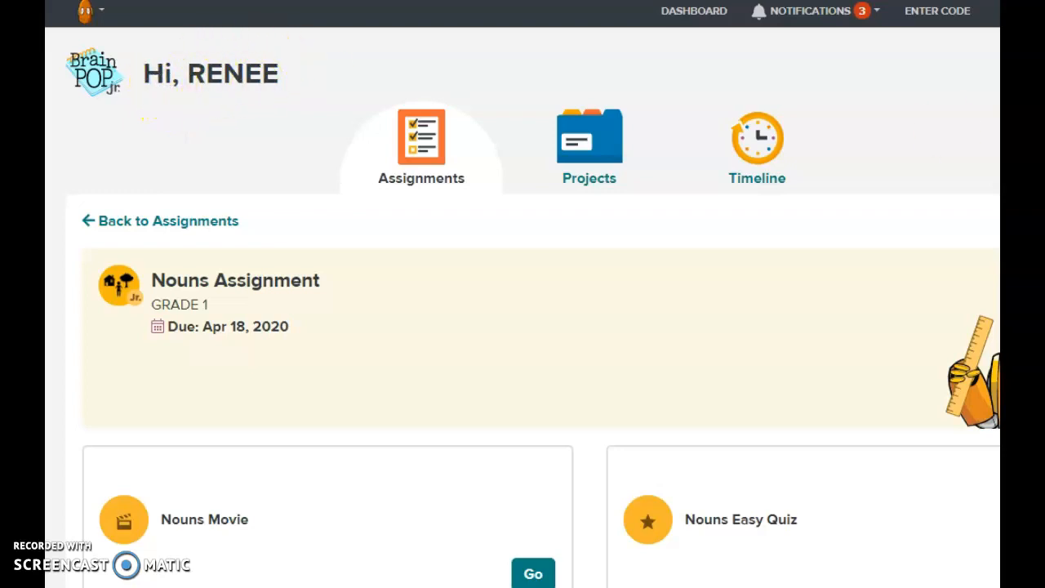
{"action": "scroll", "scroll_direction": "down", "scroll_amount": 3}
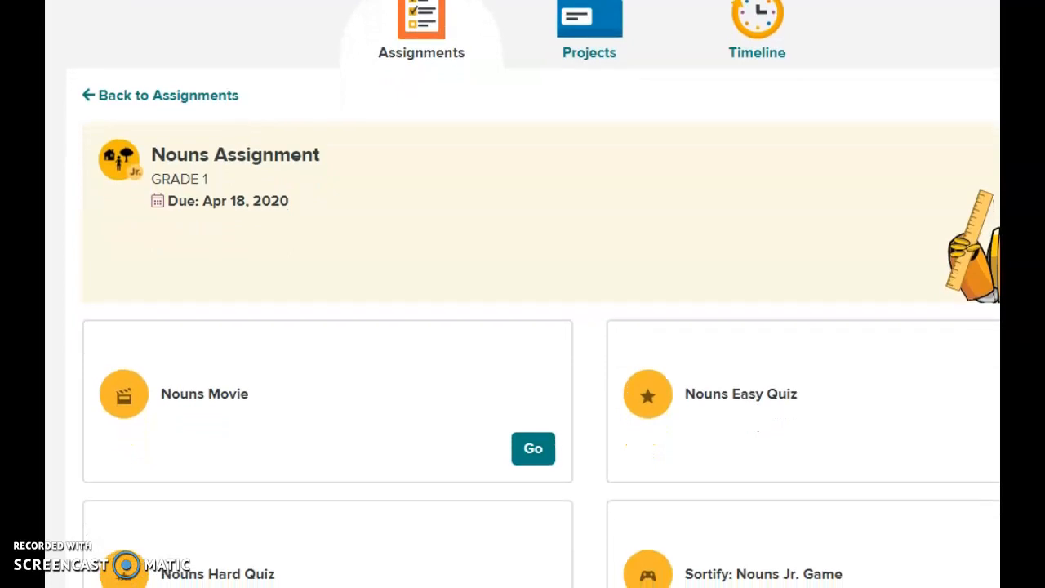
{"action": "scroll", "scroll_direction": "down", "scroll_amount": 3}
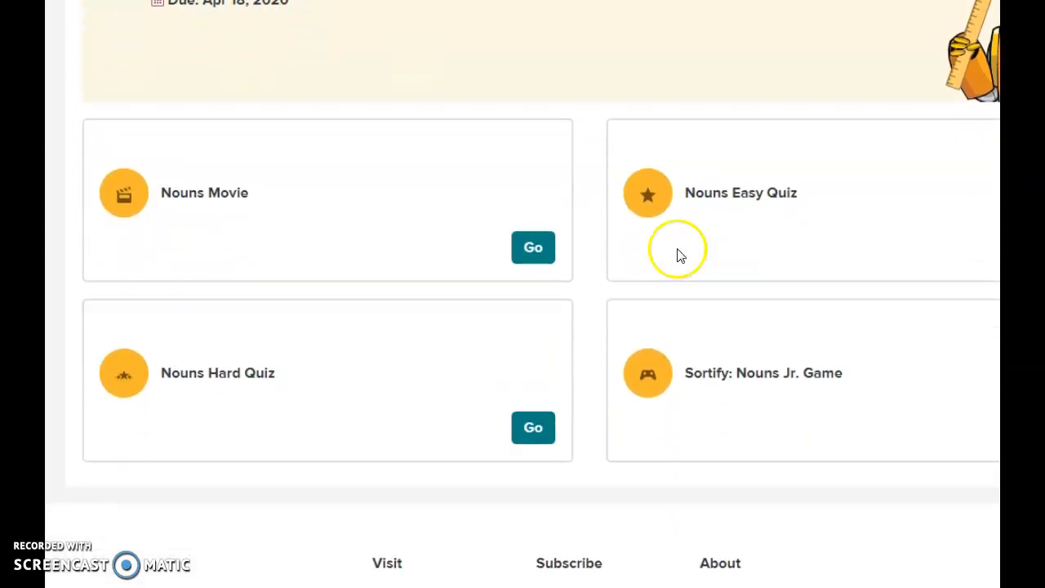
{"action": "mouse_move", "coordinate": [225, 200]}
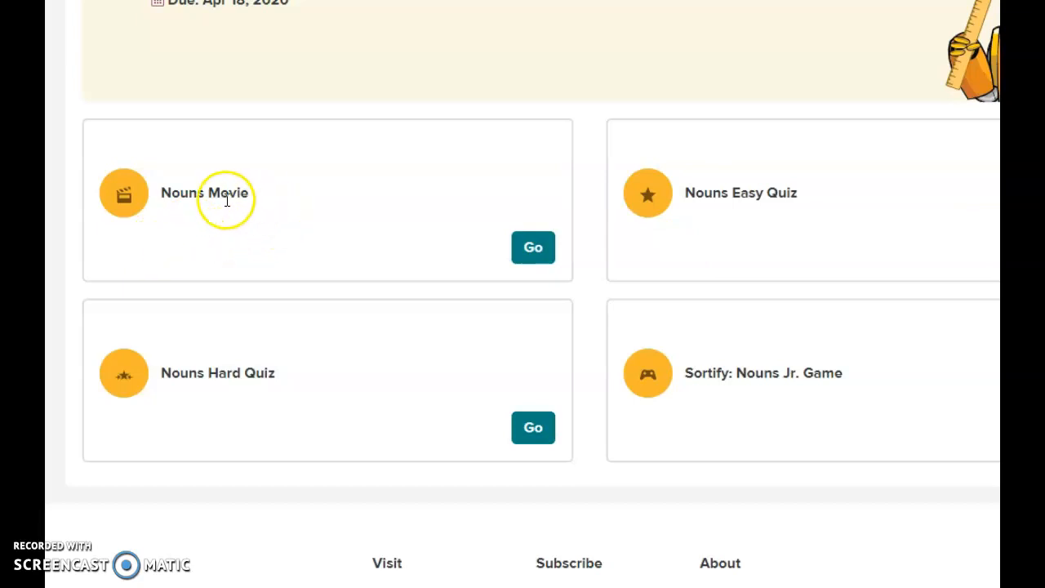
{"action": "mouse_move", "coordinate": [764, 204]}
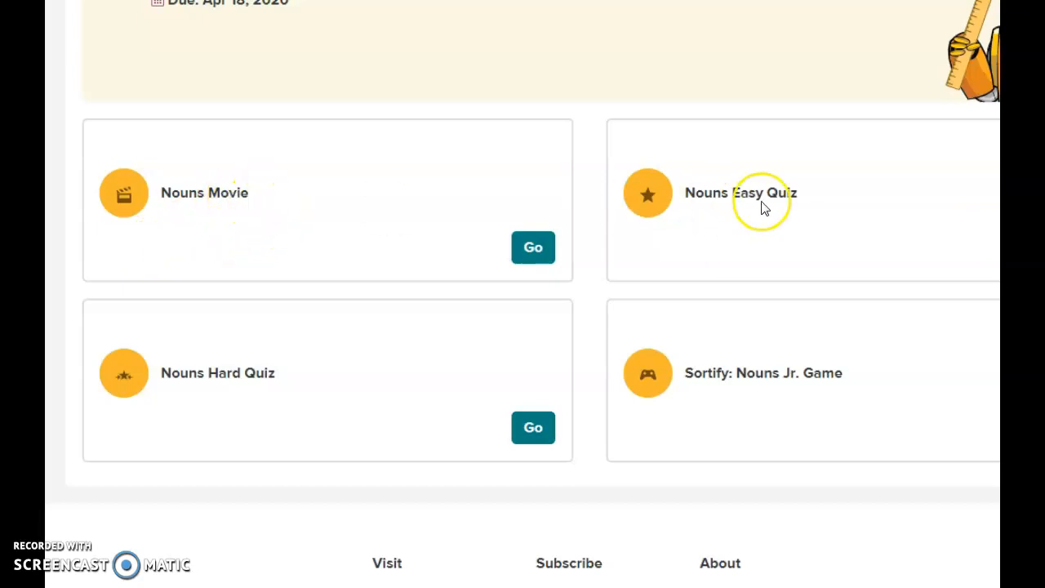
{"action": "mouse_move", "coordinate": [259, 366]}
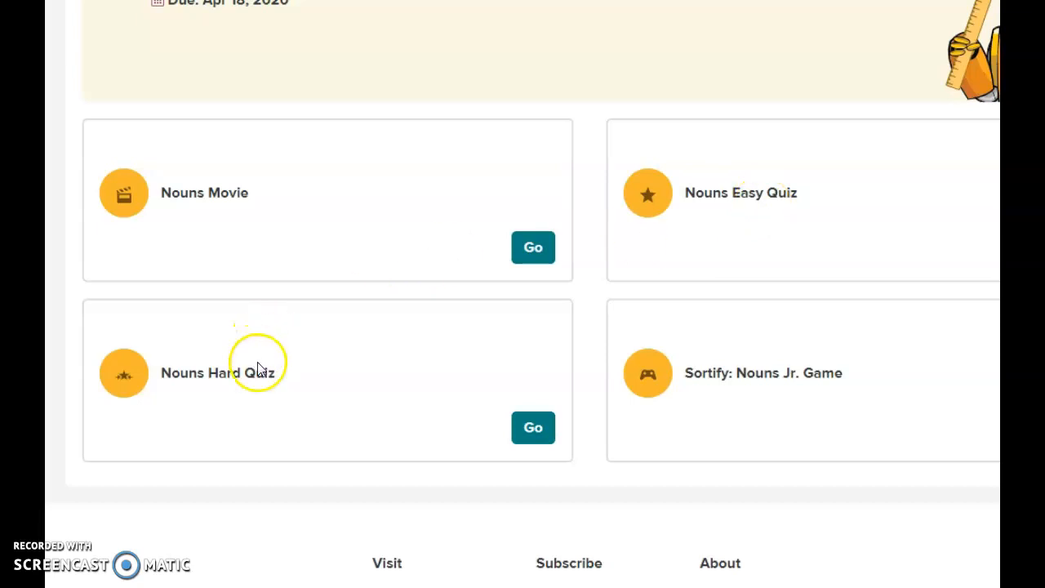
{"action": "mouse_move", "coordinate": [270, 390]}
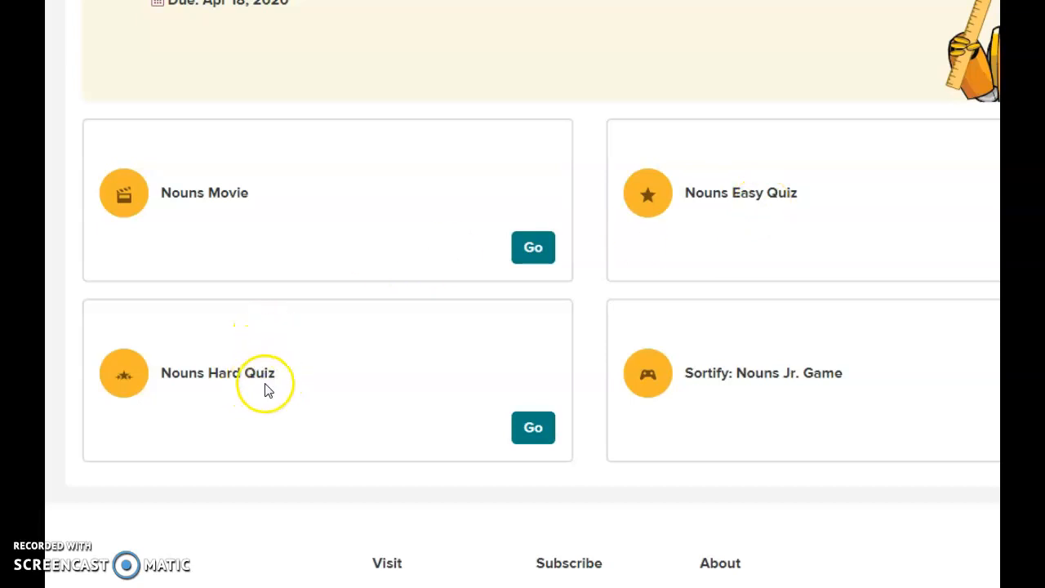
{"action": "mouse_move", "coordinate": [673, 183]}
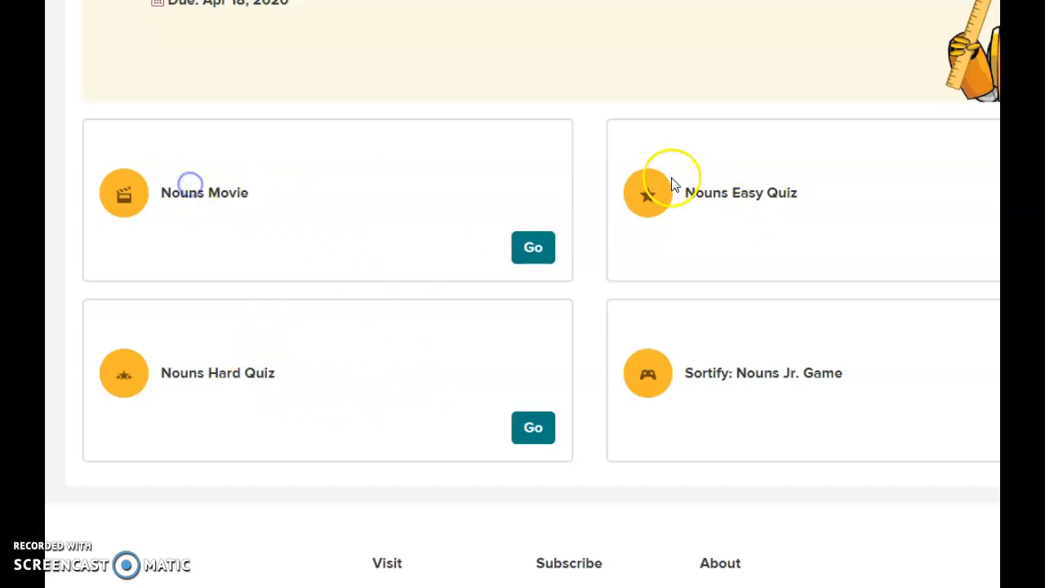
{"action": "mouse_move", "coordinate": [715, 392]}
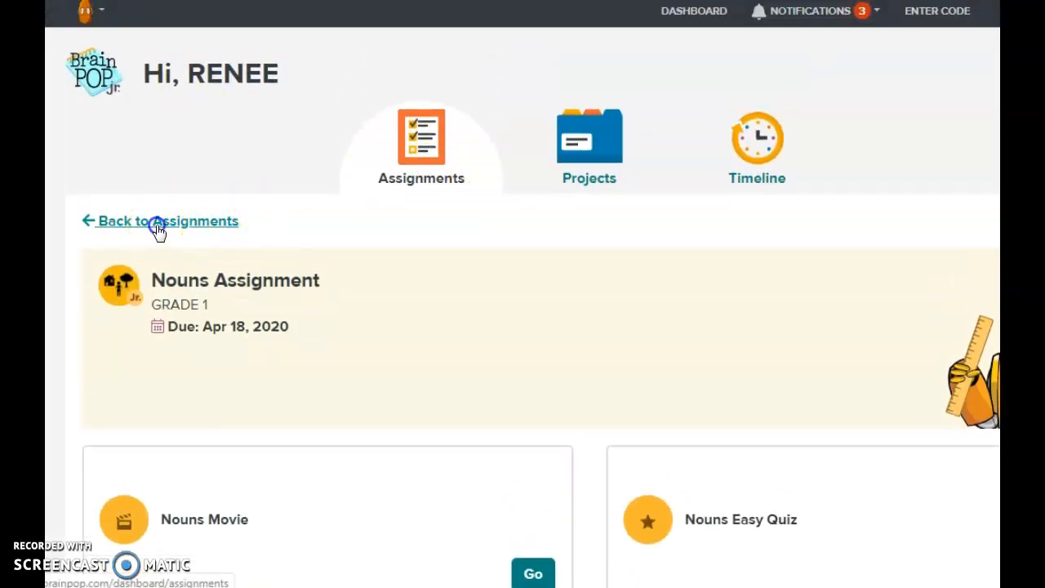
- Go back to the Assignments list showing Verbs, Possessive Nouns and Plural Nouns
{"action": "left_click", "coordinate": [173, 221]}
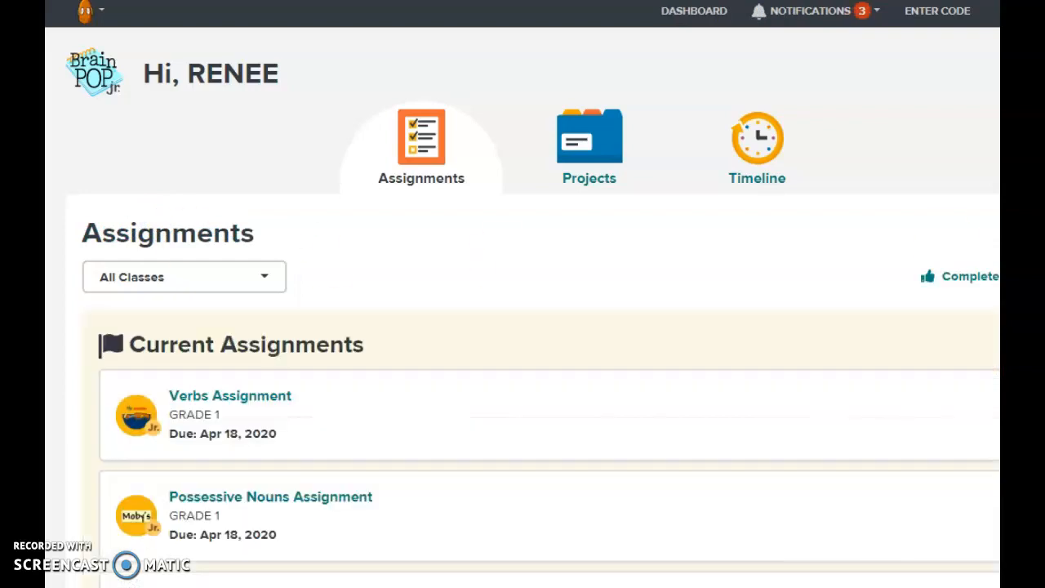
{"action": "scroll", "scroll_direction": "down", "scroll_amount": 3}
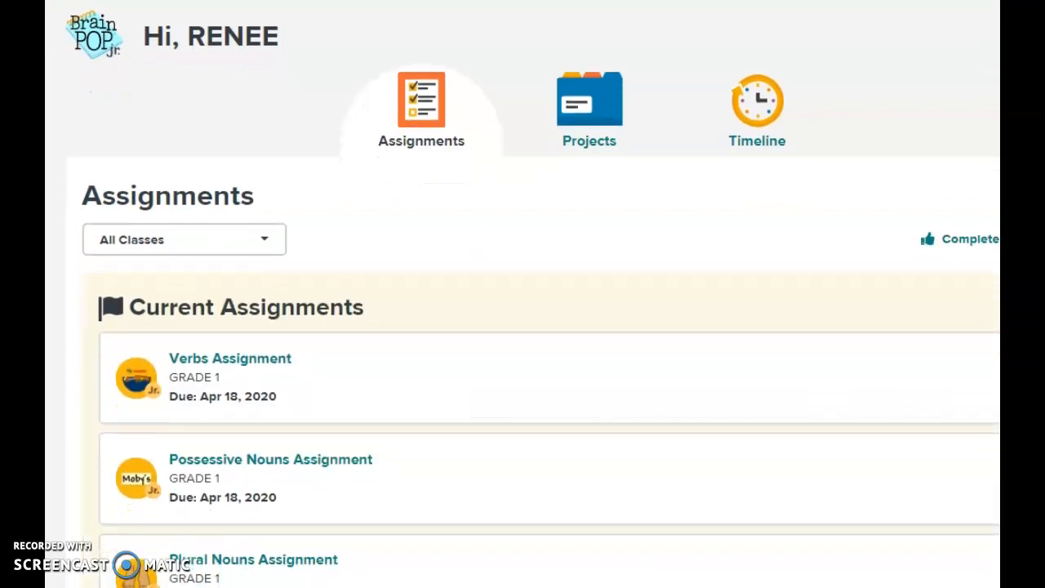
{"action": "scroll", "scroll_direction": "down", "scroll_amount": 3}
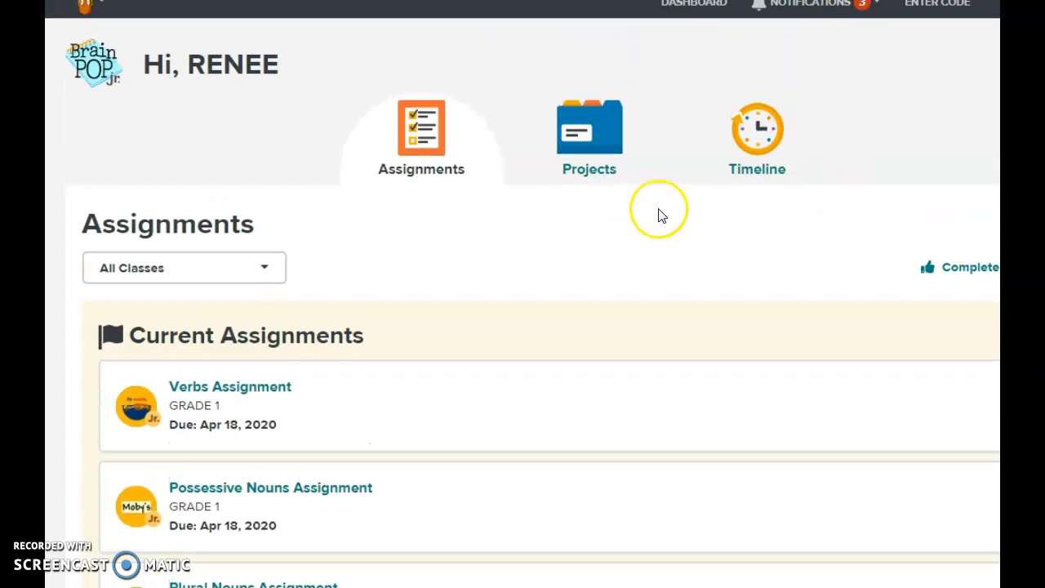
{"action": "mouse_move", "coordinate": [656, 229]}
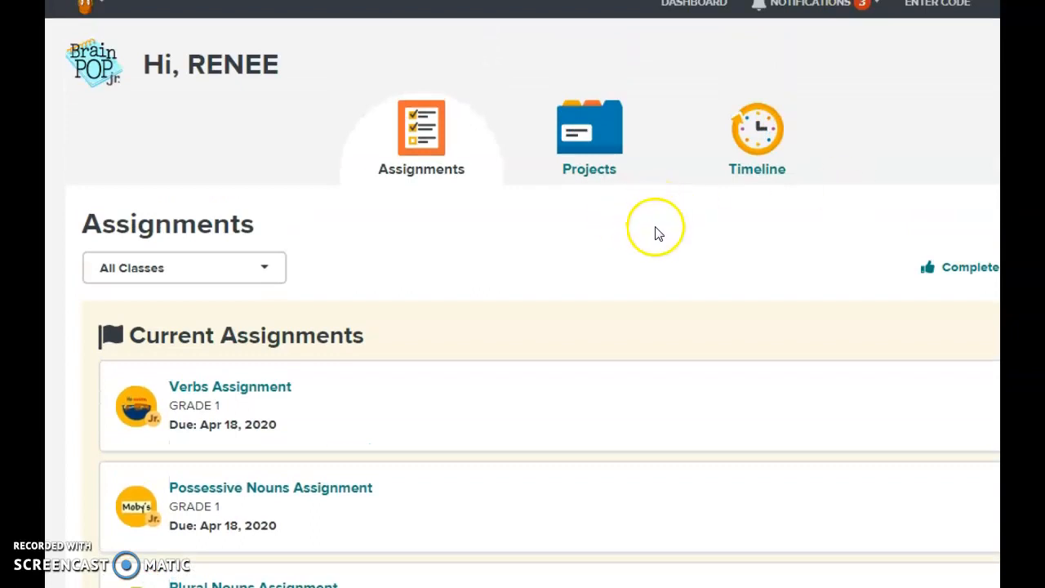